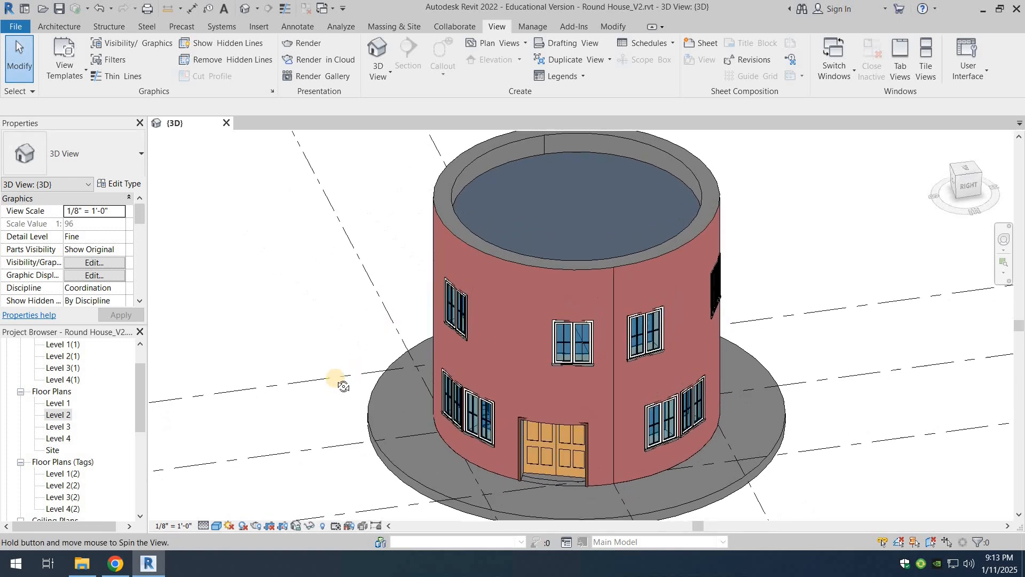
Step: Orbit the round house, then open the Level 1 floor plan from the Project Browser
drag(340, 384, 200, 260)
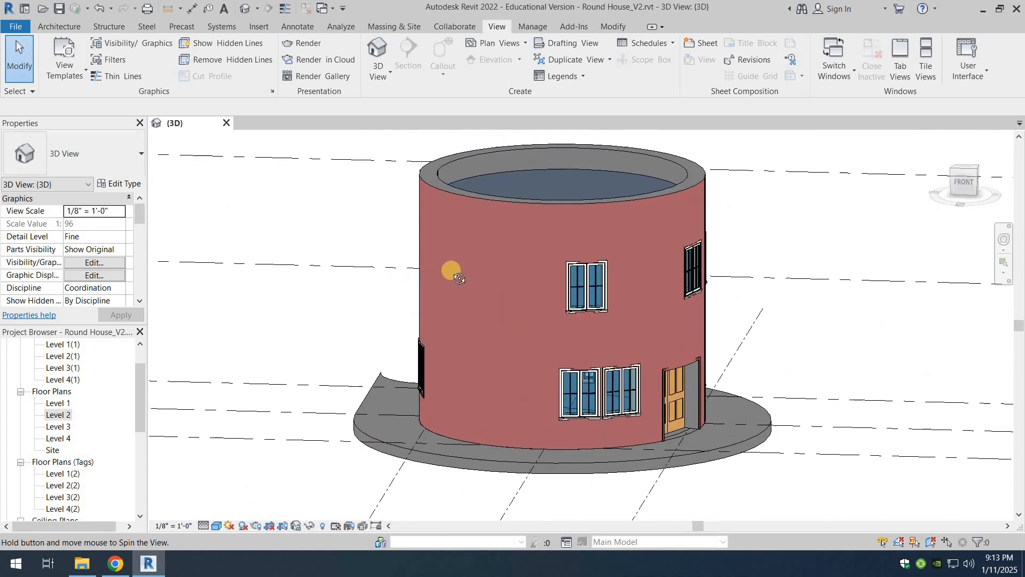
drag(452, 271, 431, 272)
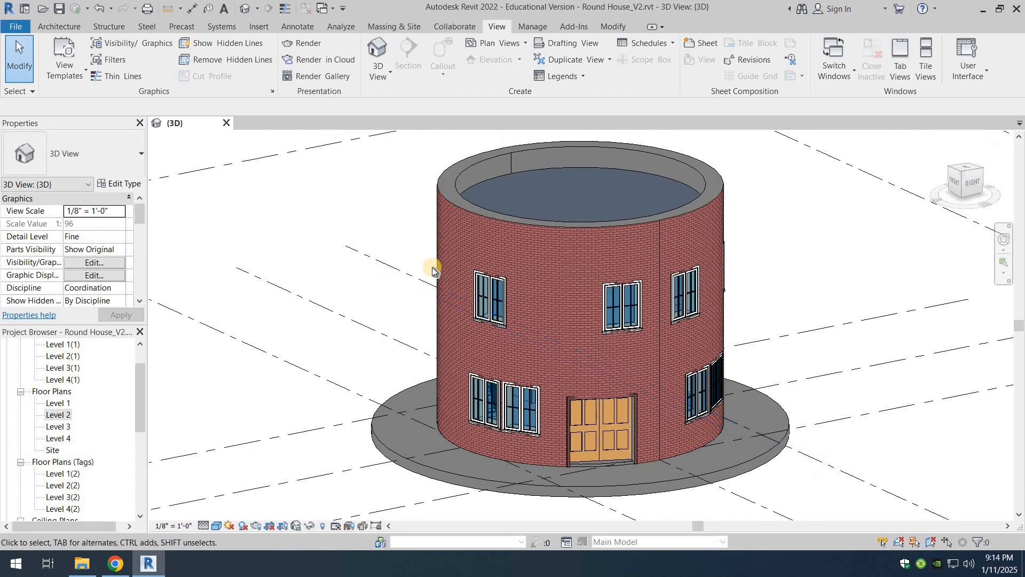
mouse_move(74, 414)
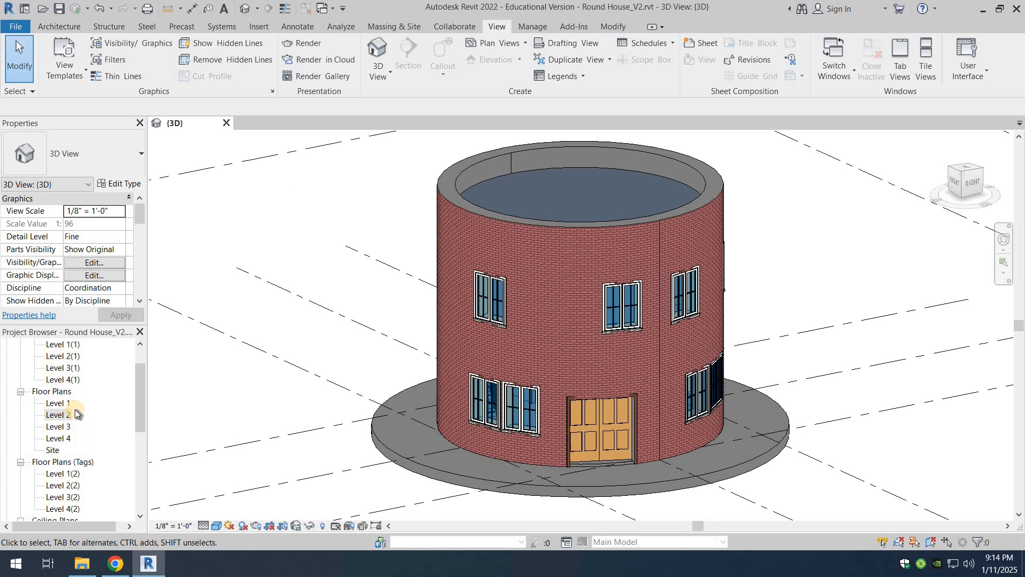
double_click(59, 402)
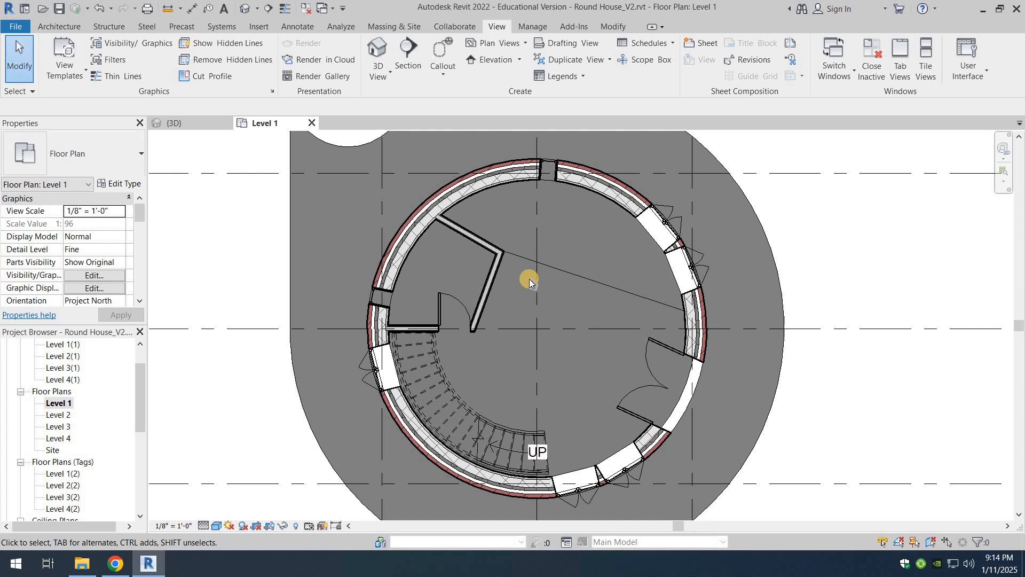
click(530, 279)
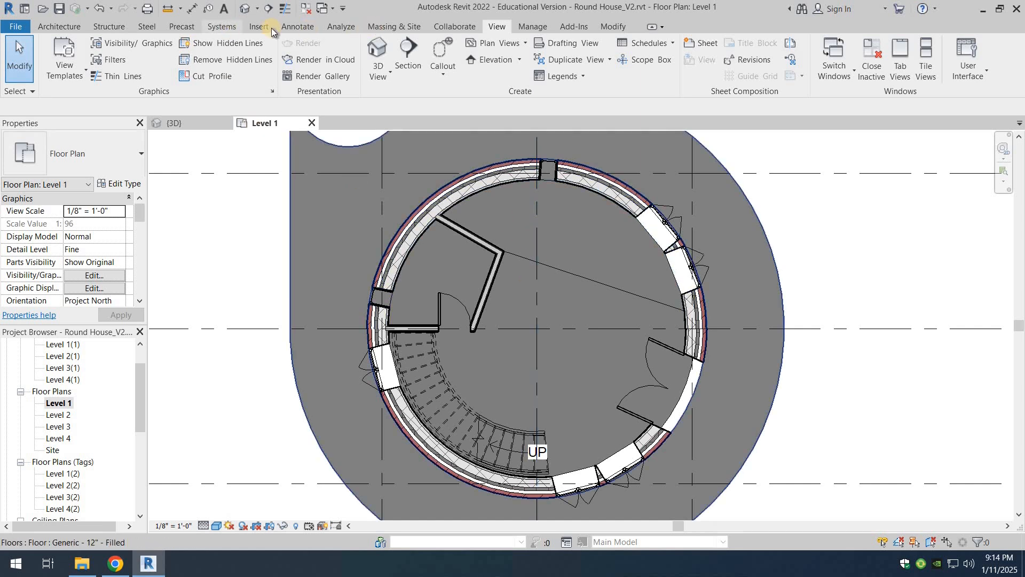
Step: Start the Aligned dimension tool on the Annotate tab and switch it to Arc Length
click(297, 26)
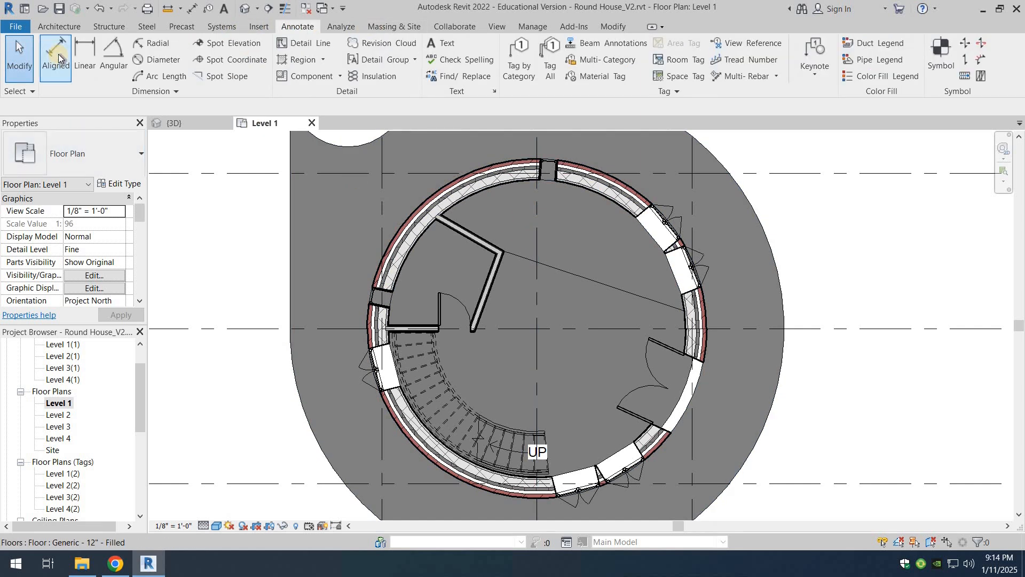
click(56, 55)
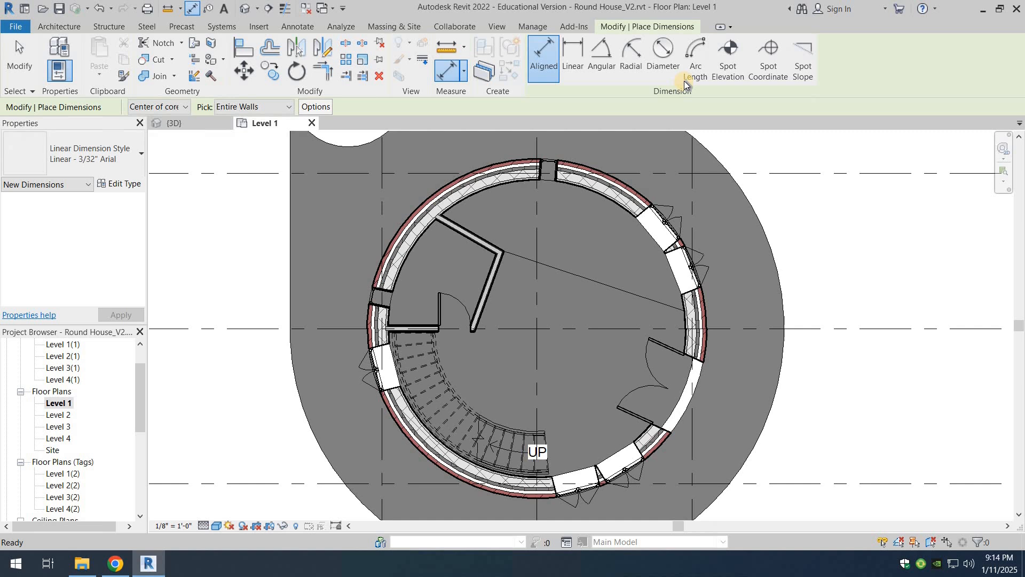
mouse_move(695, 59)
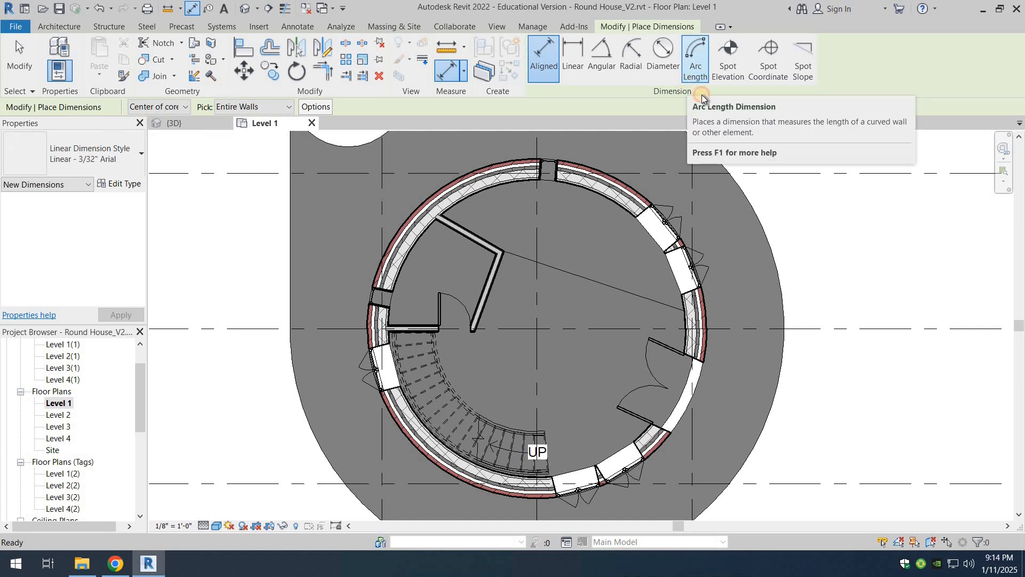
click(695, 59)
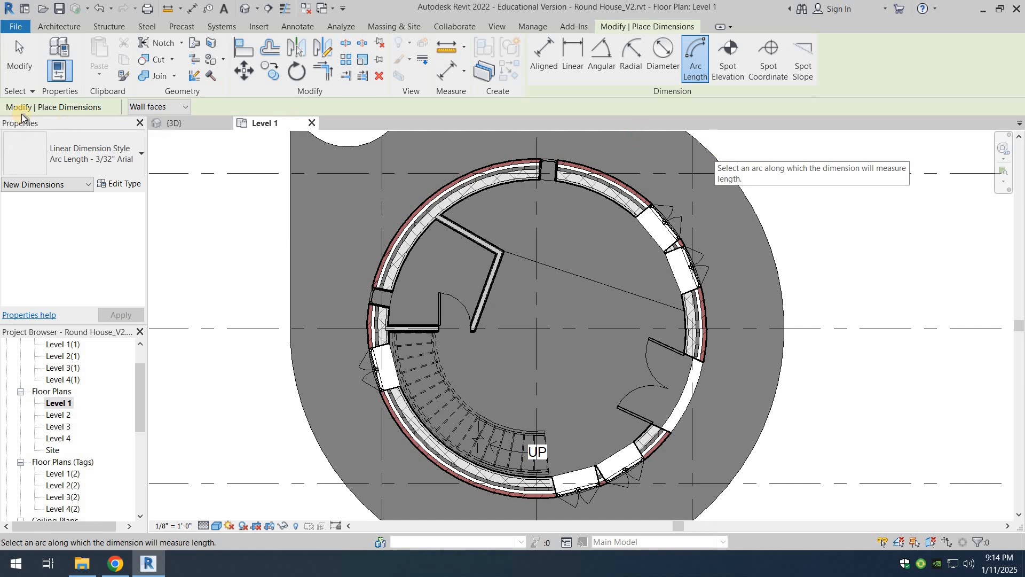
Step: Pick the curved exterior wall as the arc to measure and dismiss the shortcut menu
click(185, 106)
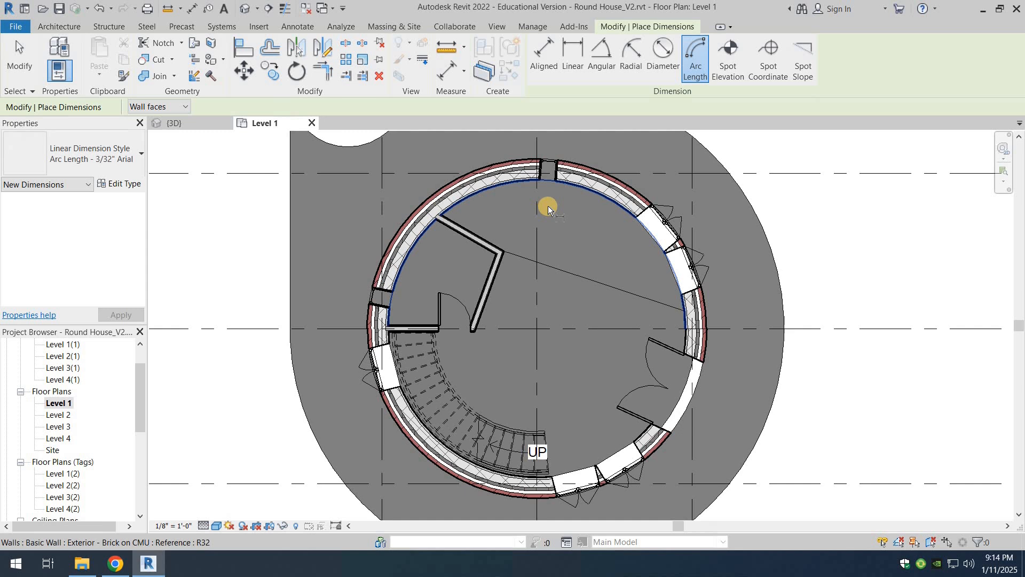
mouse_move(548, 205)
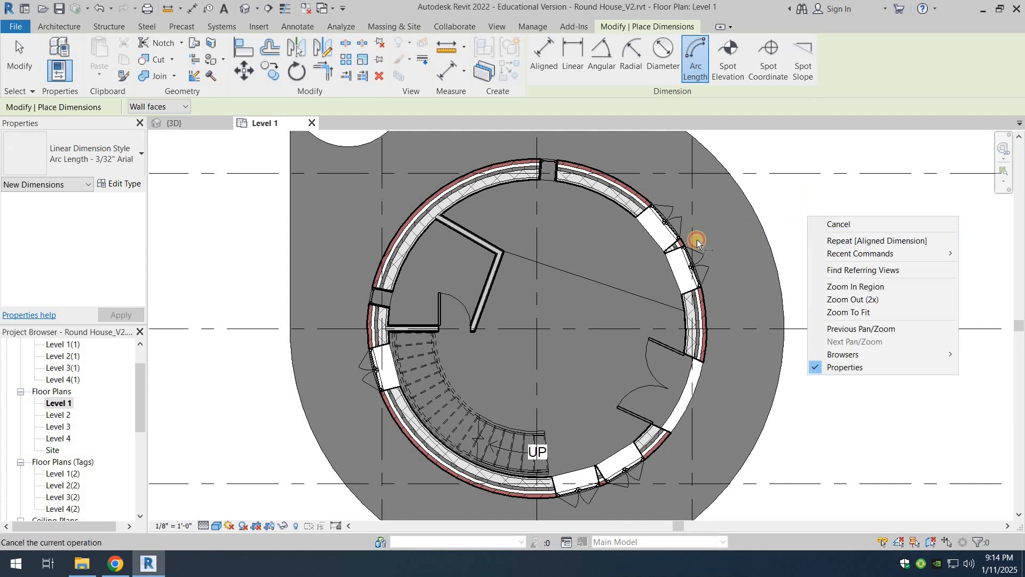
click(837, 224)
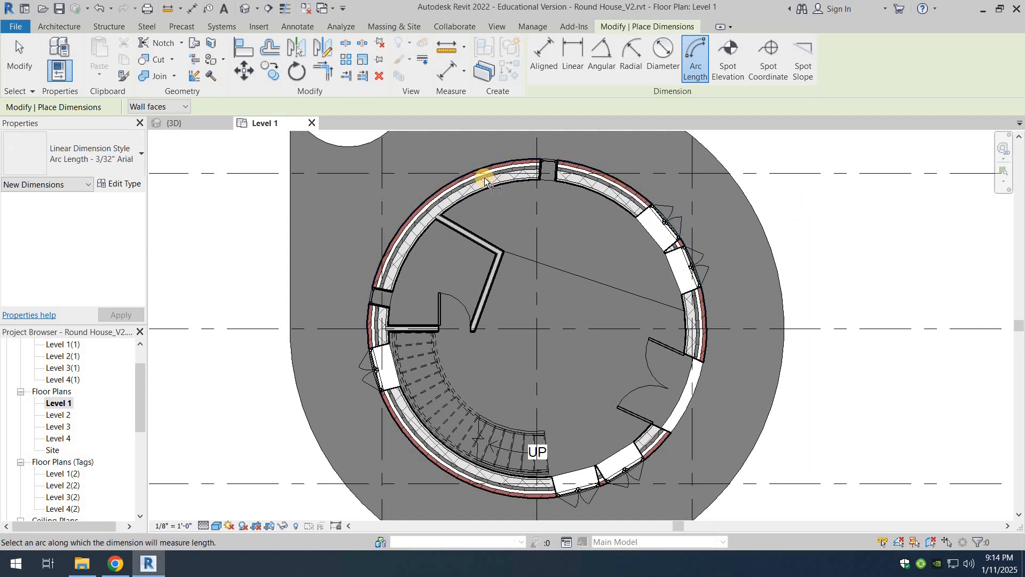
mouse_move(487, 182)
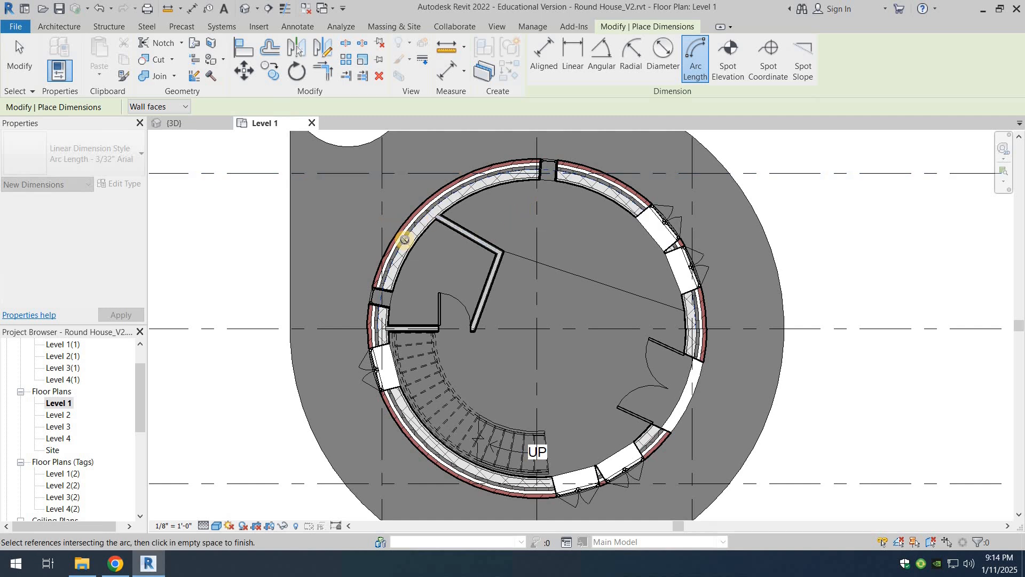
mouse_move(559, 230)
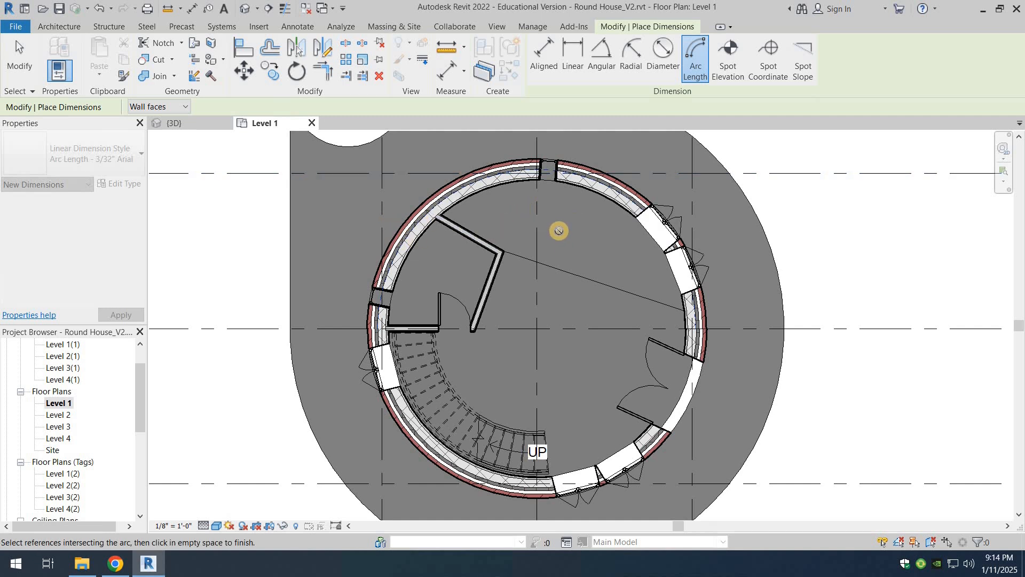
mouse_move(396, 188)
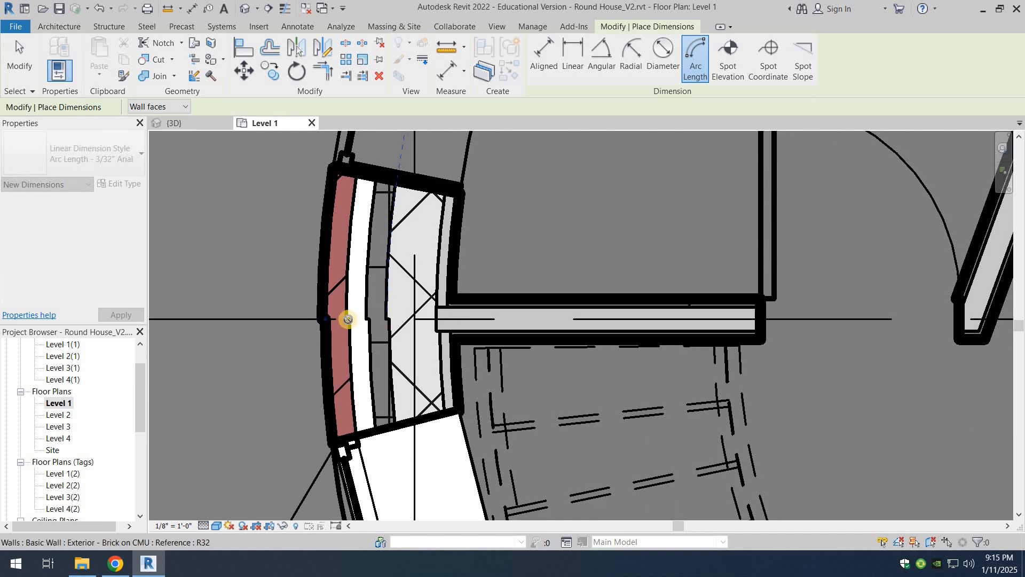
mouse_move(330, 320)
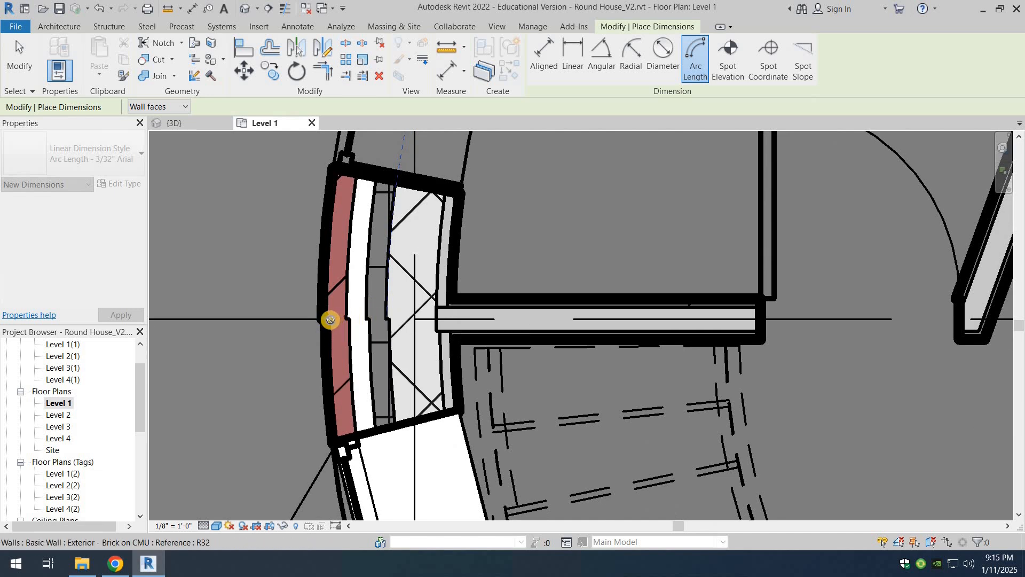
mouse_move(327, 321)
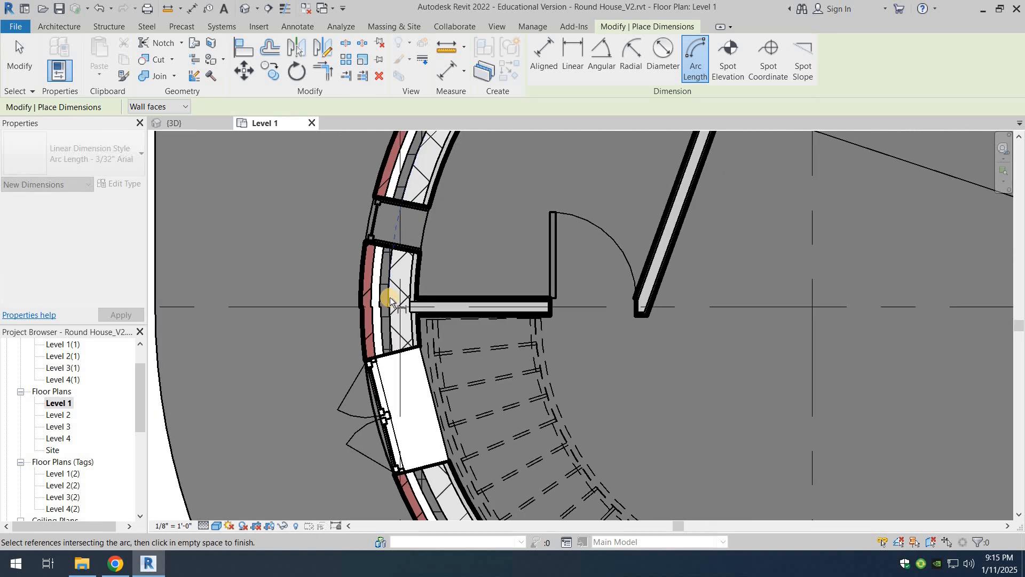
Step: Zoom the plan while placing the 38' - 8 3/4" arc dimension on the upper wall
scroll(down, 3)
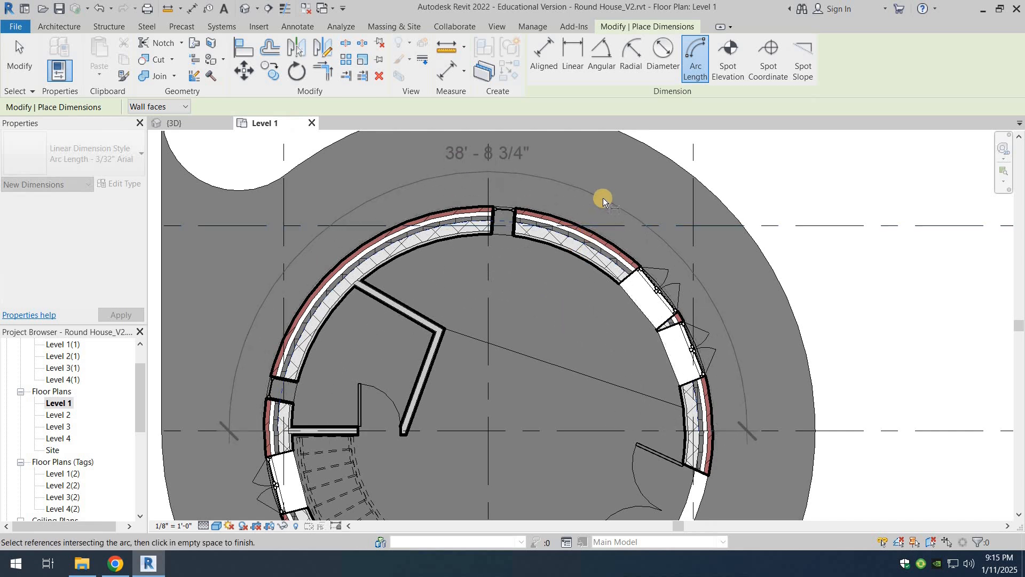
mouse_move(602, 204)
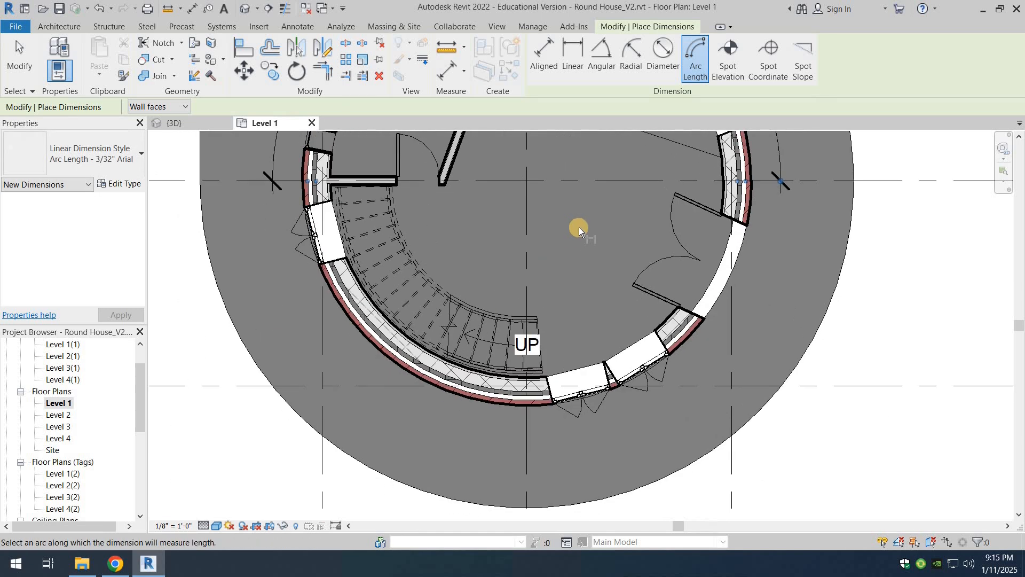
mouse_move(453, 377)
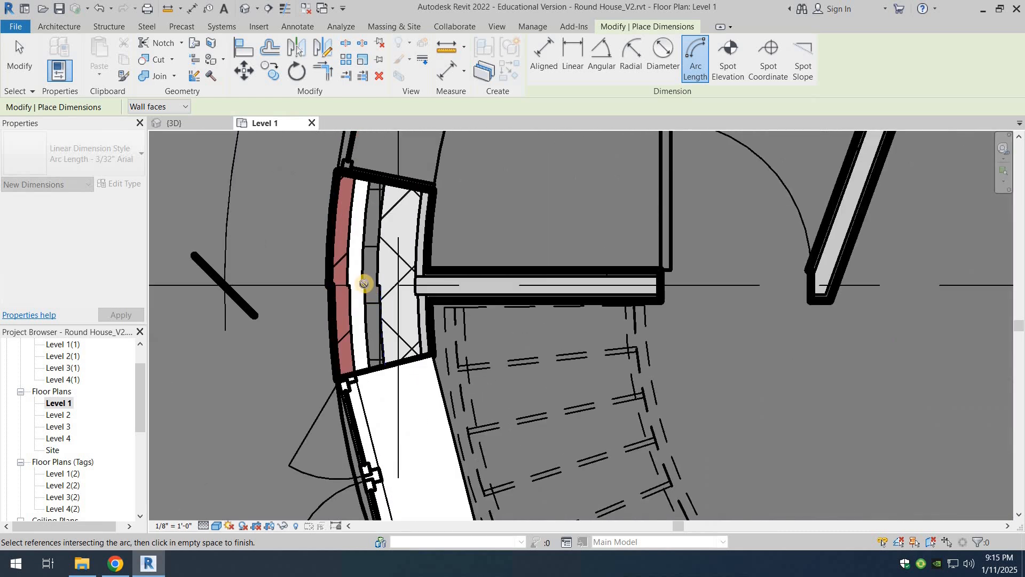
Step: Zoom the plan while adding the 38' - 8 3/4" arc dimension on the lower wall
scroll(down, 3)
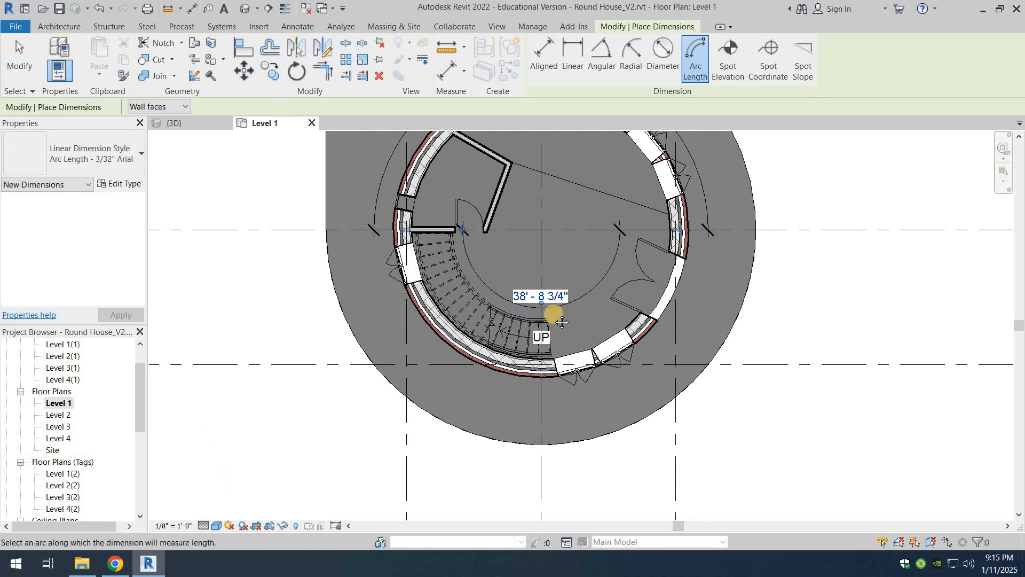
scroll(down, 3)
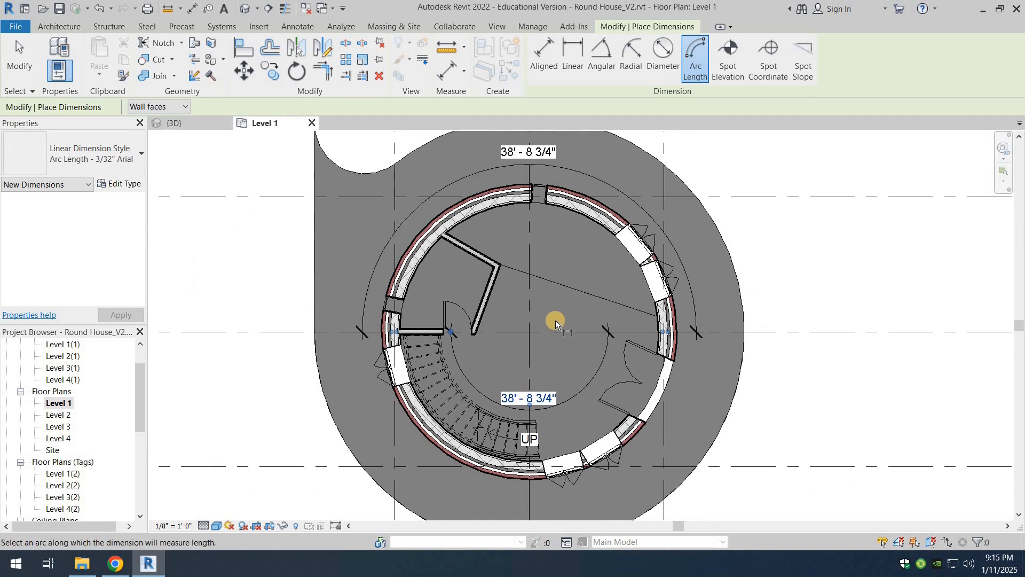